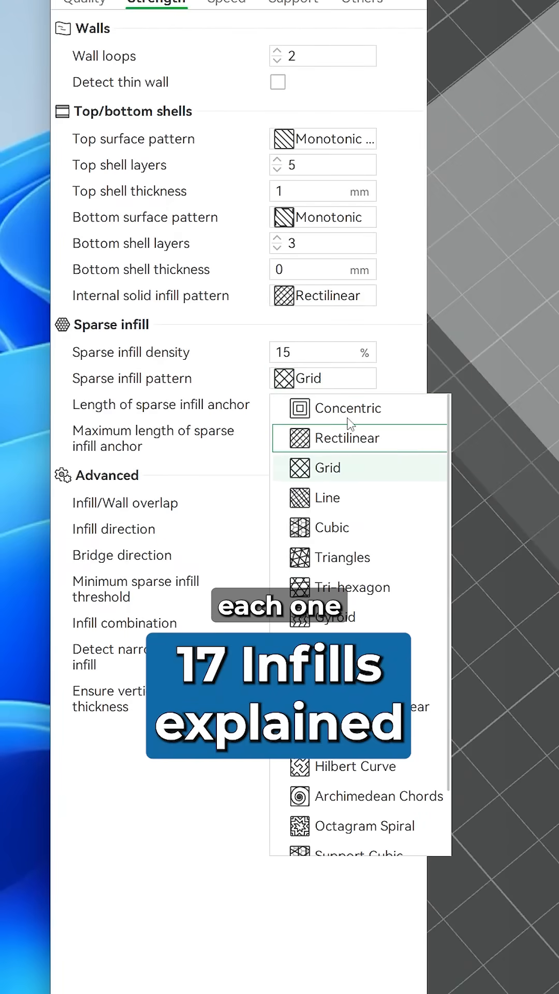
# Select Grid in the Sparse infill pattern dropdown of the Strength tab.
pyautogui.click(333, 528)
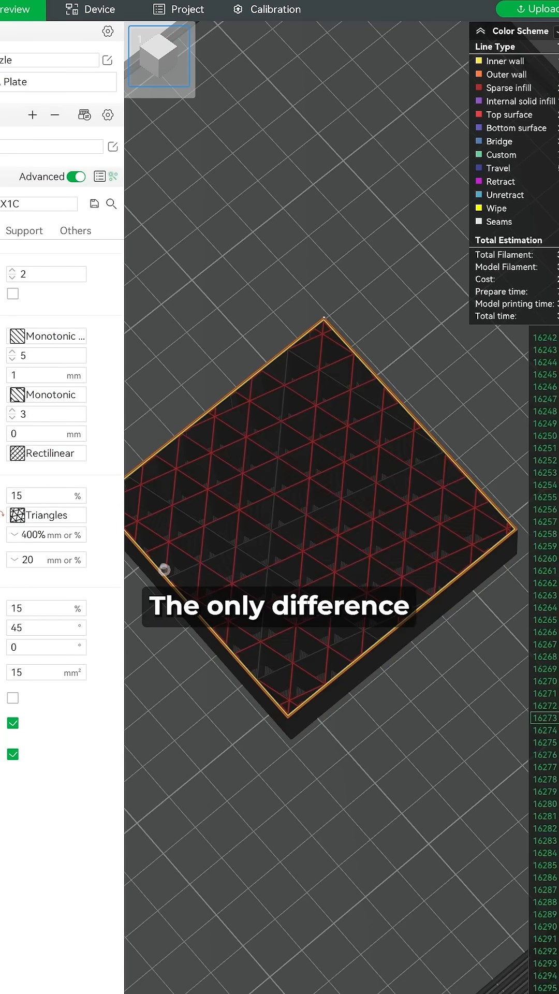
# Switch the sparse infill pattern from Triangles to Concentric and preview the rings.
pyautogui.click(45, 514)
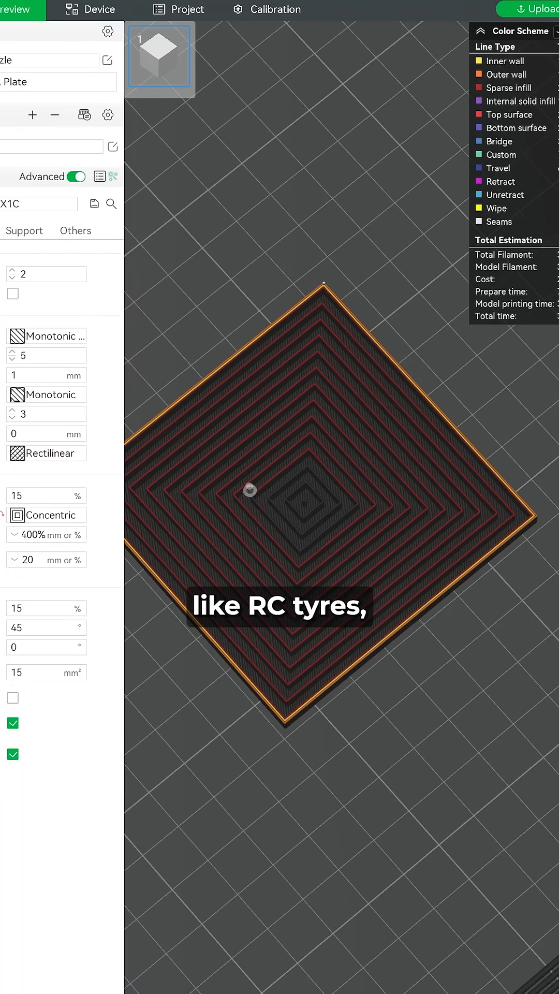